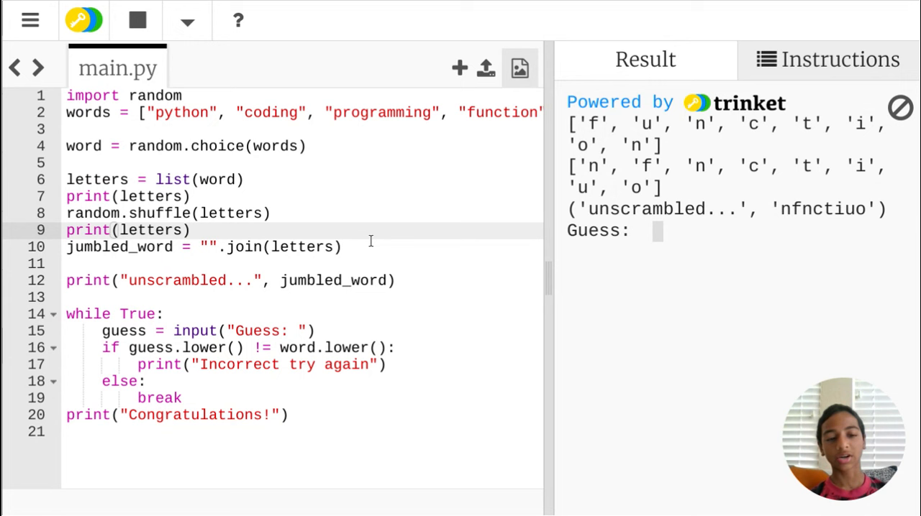
mouse_move(256, 81)
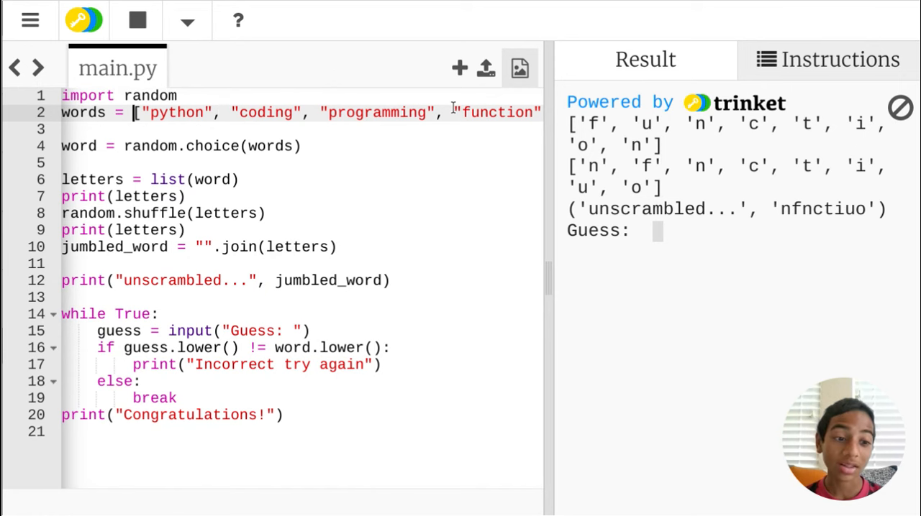
Step: Edit line 20's success message to read 'Congratulations! Correct Word!'
scroll("right", 3)
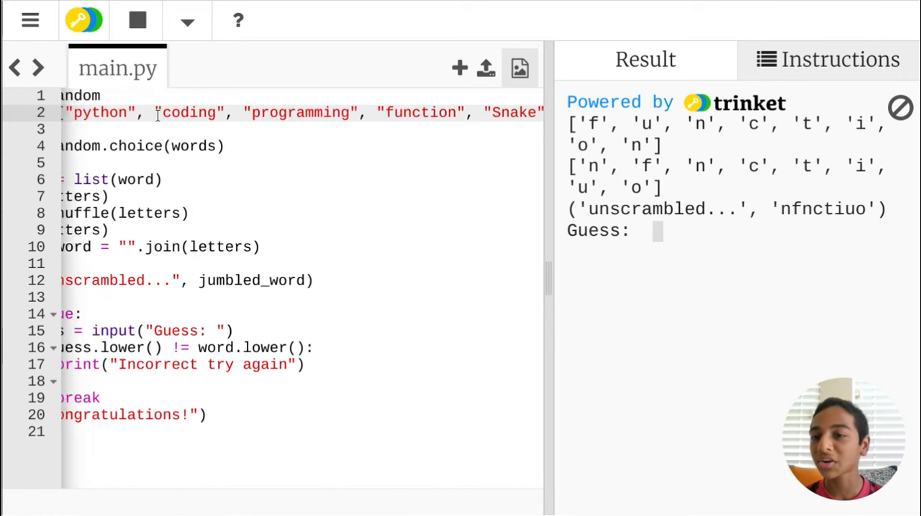
scroll("right", 3)
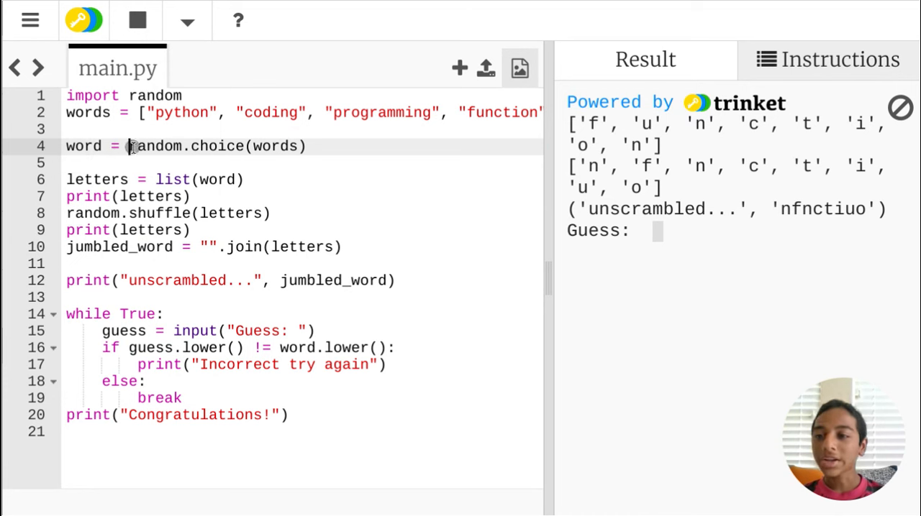
double_click(156, 146)
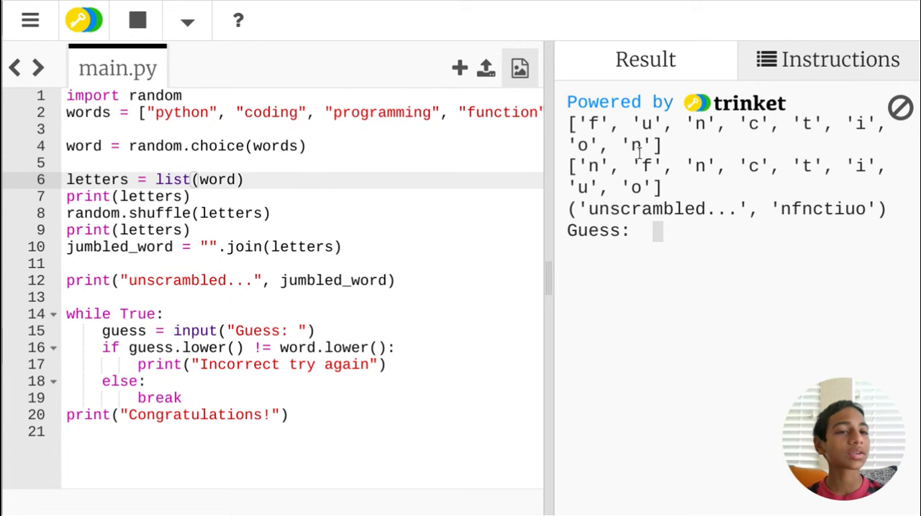
mouse_move(683, 170)
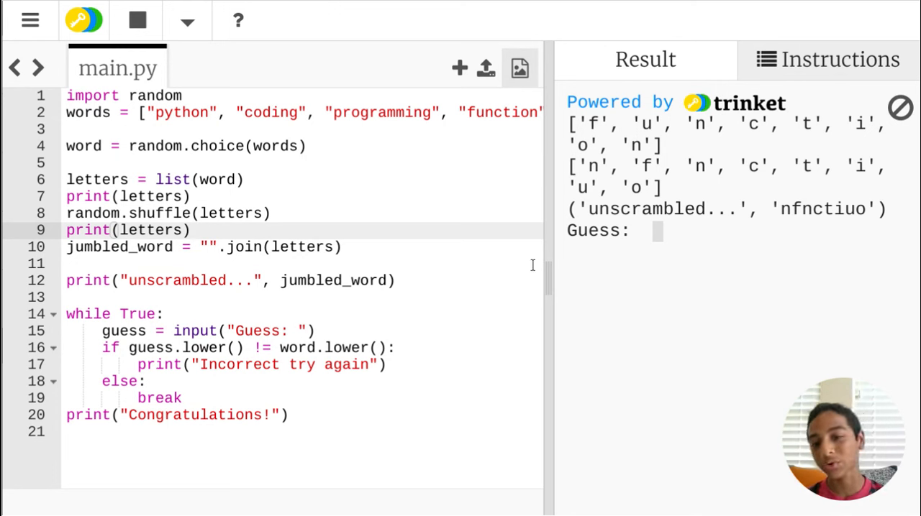
mouse_move(246, 331)
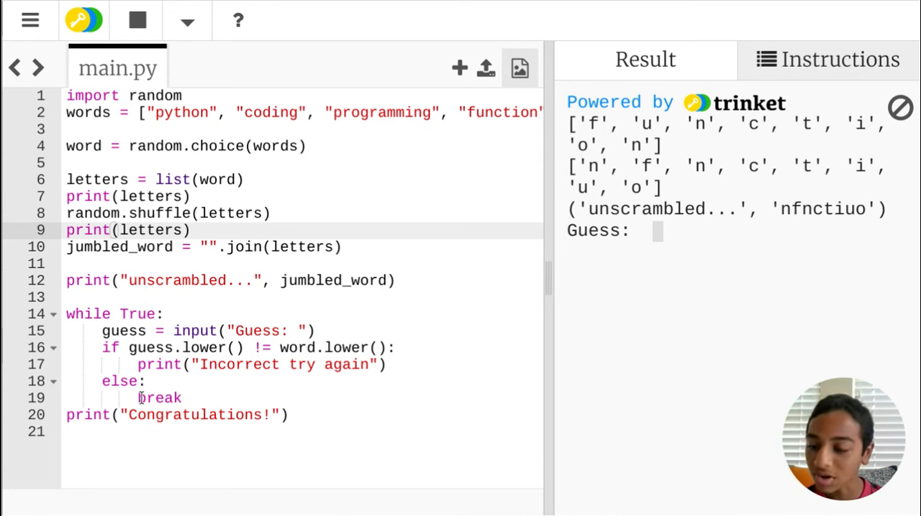
double_click(160, 397)
type(" C")
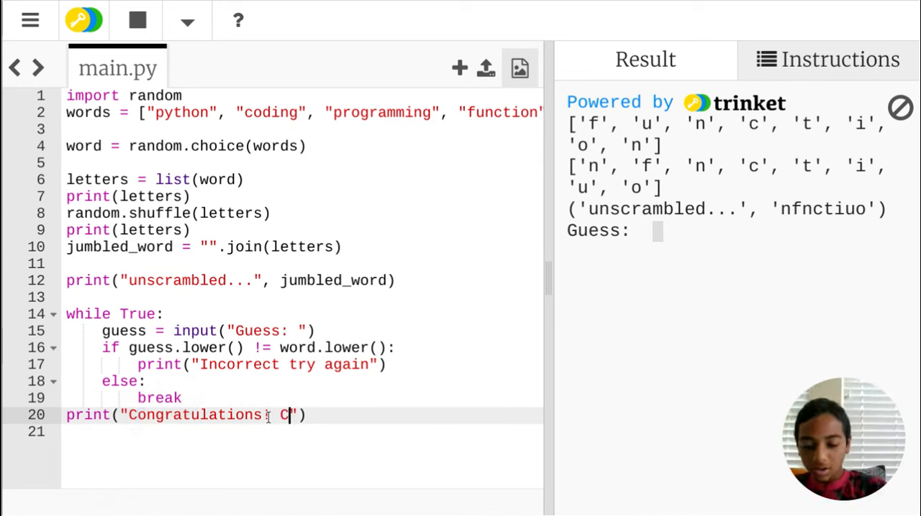
type("orrect Word!")
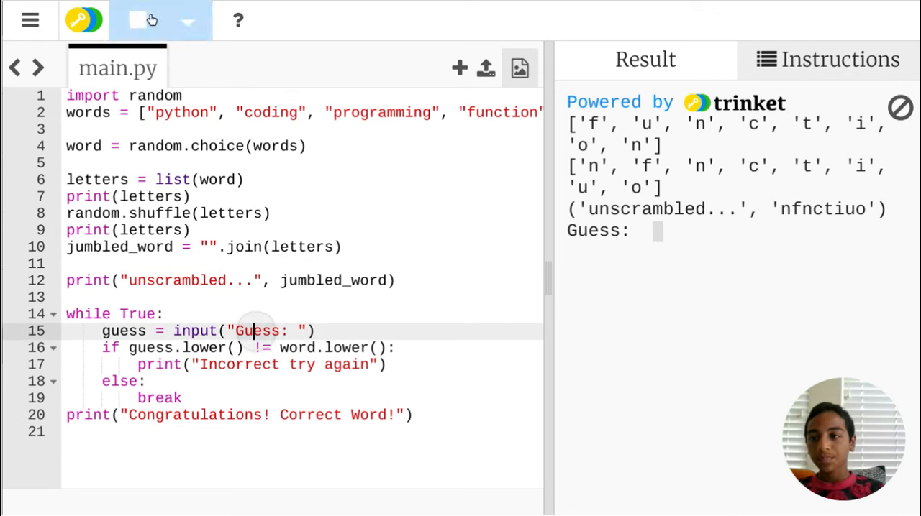
Step: Run without the letters list lines to show the NameError, then rerun with them restored
left_click(135, 21)
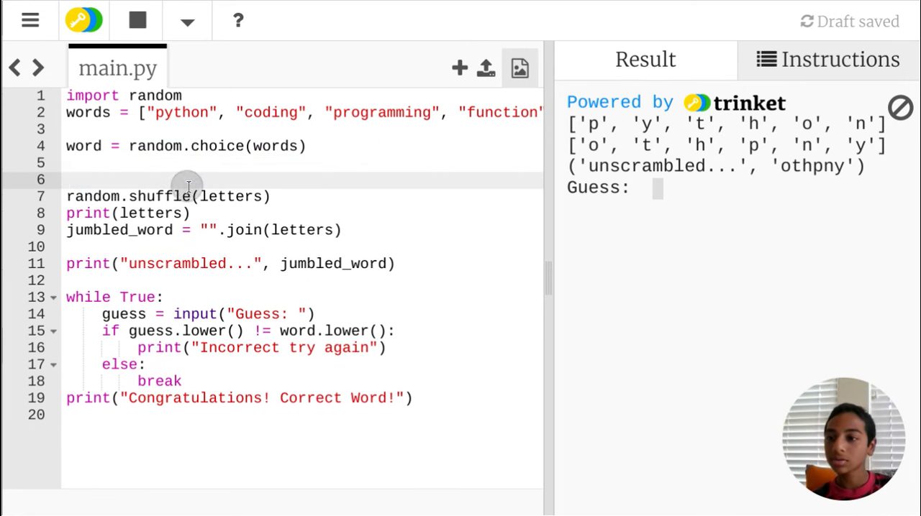
left_click(135, 20)
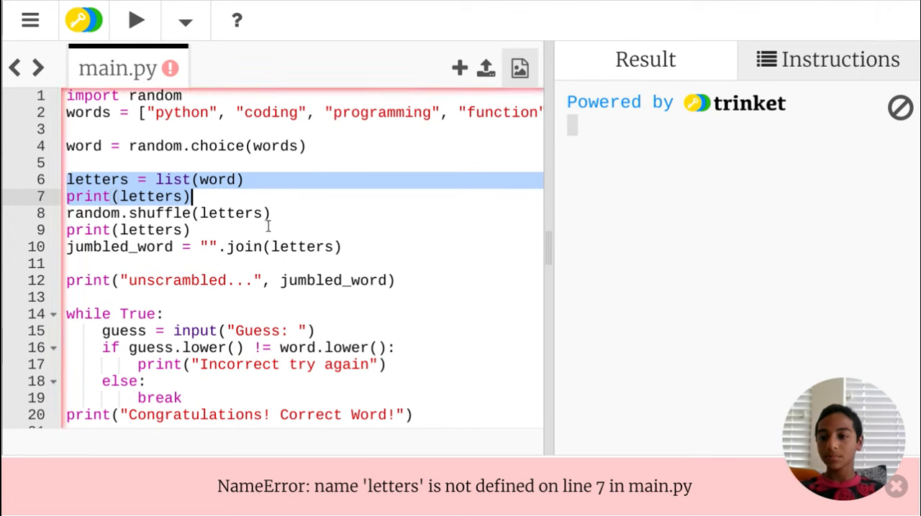
left_click(268, 230)
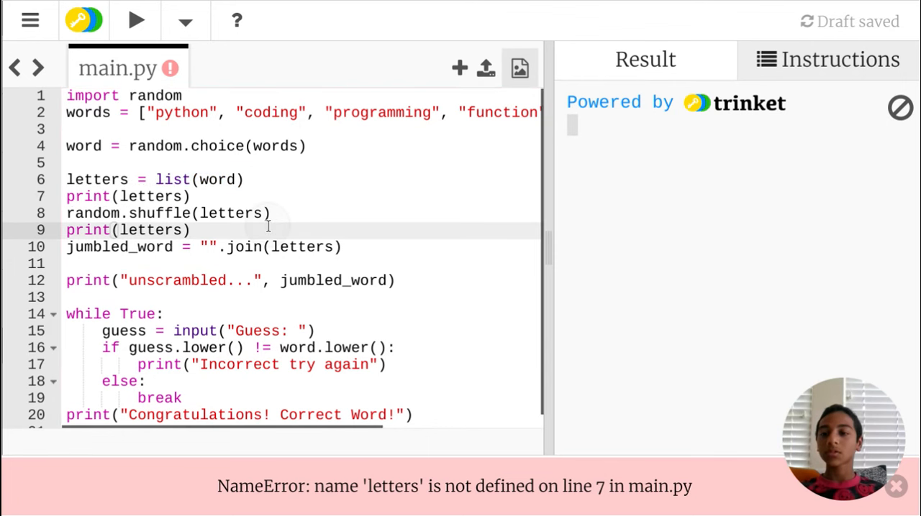
left_click(135, 20)
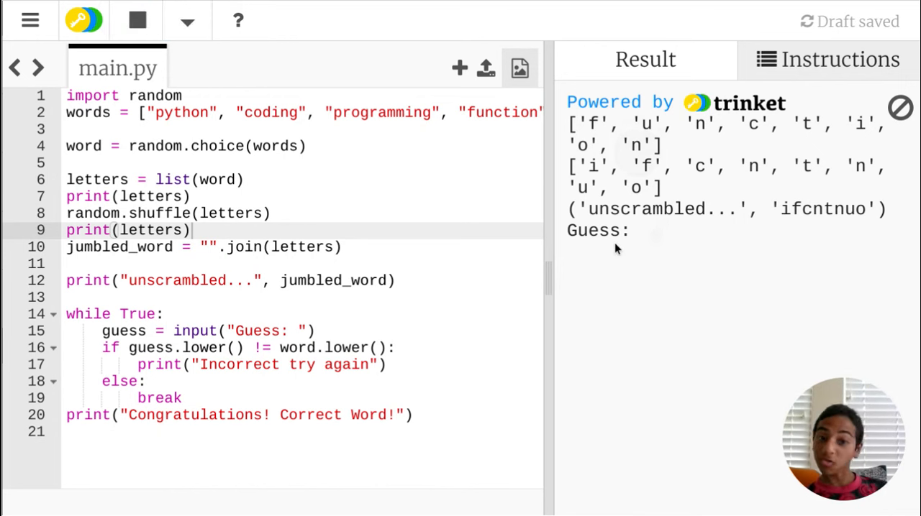
mouse_move(726, 173)
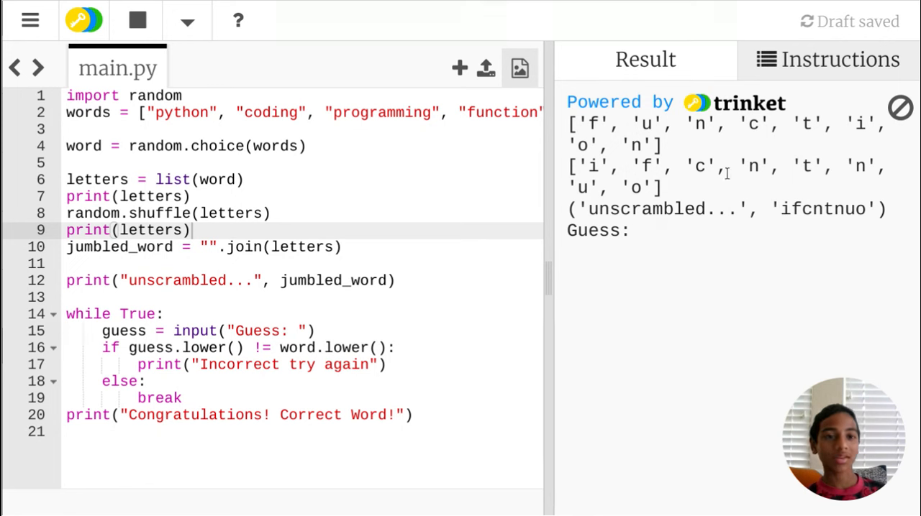
Step: Guess 'function' to get the congratulations message, then start a new round
left_click(655, 231)
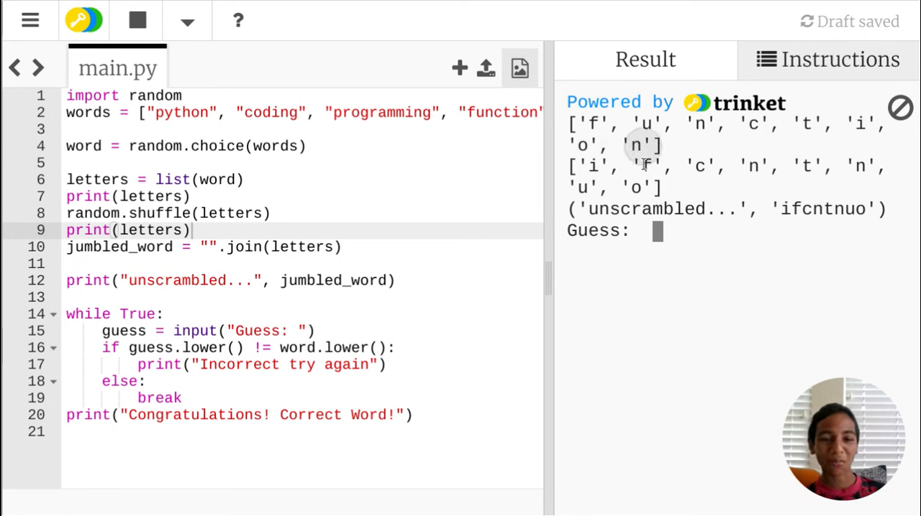
type("function")
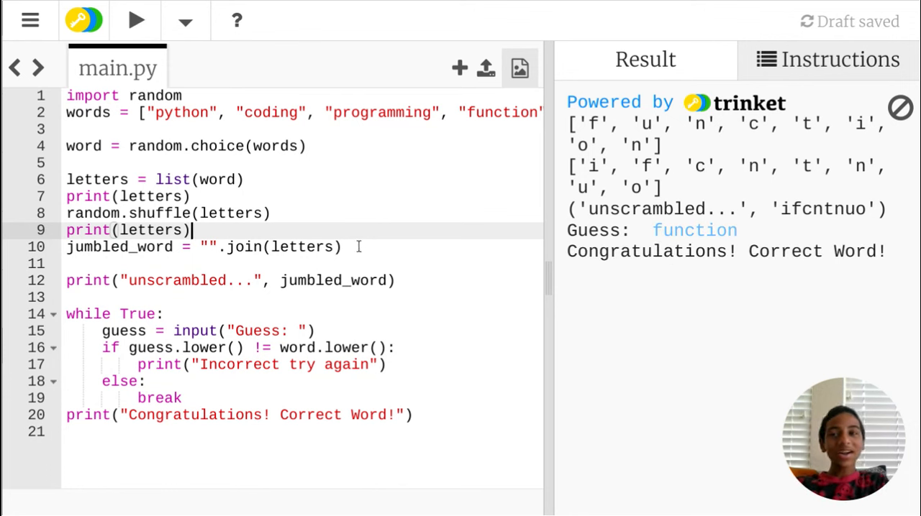
left_click(135, 20)
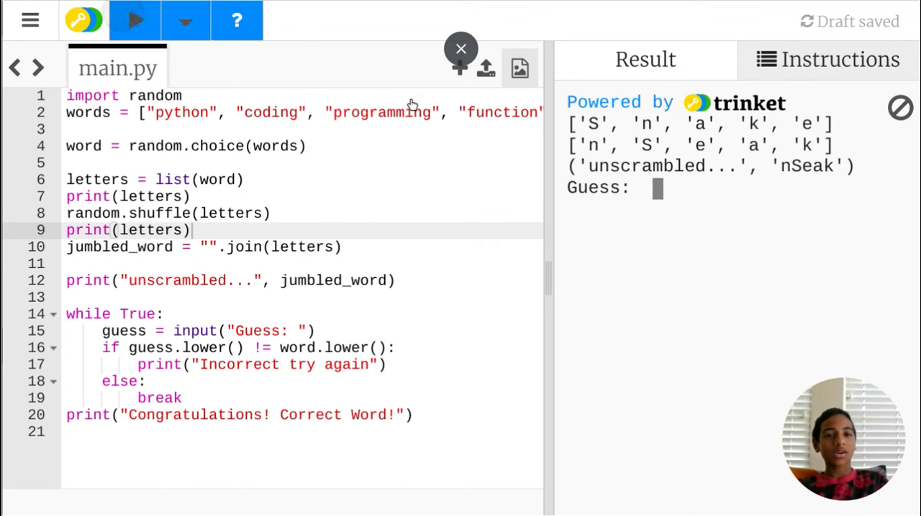
Step: Guess 'Snake' to get the congratulations message, then start another round
type("S")
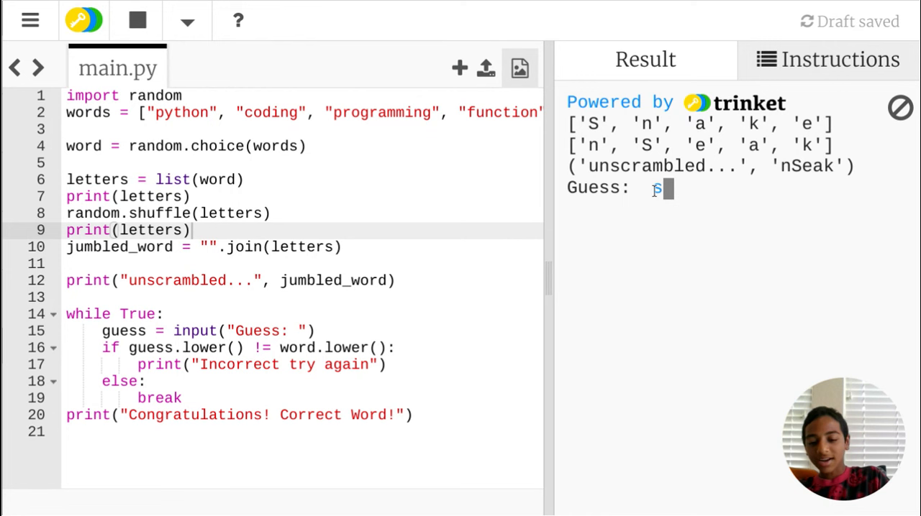
key("Return")
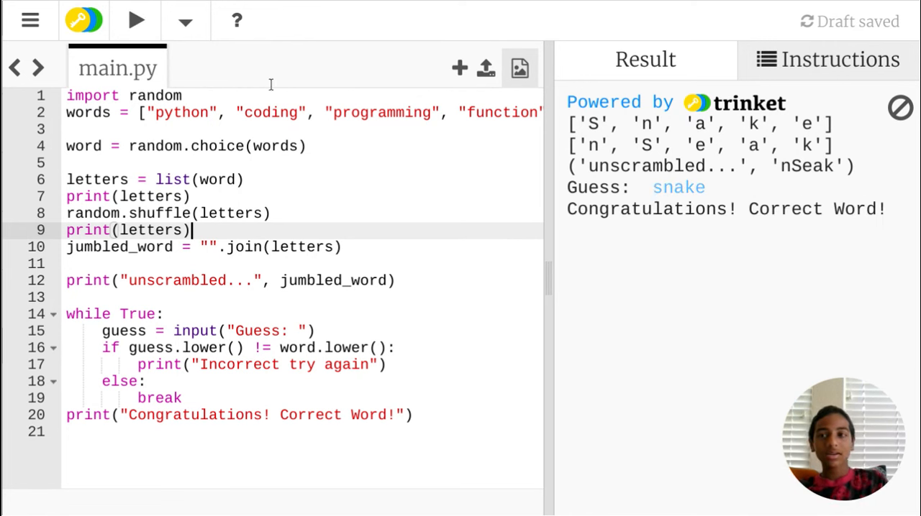
left_click(135, 20)
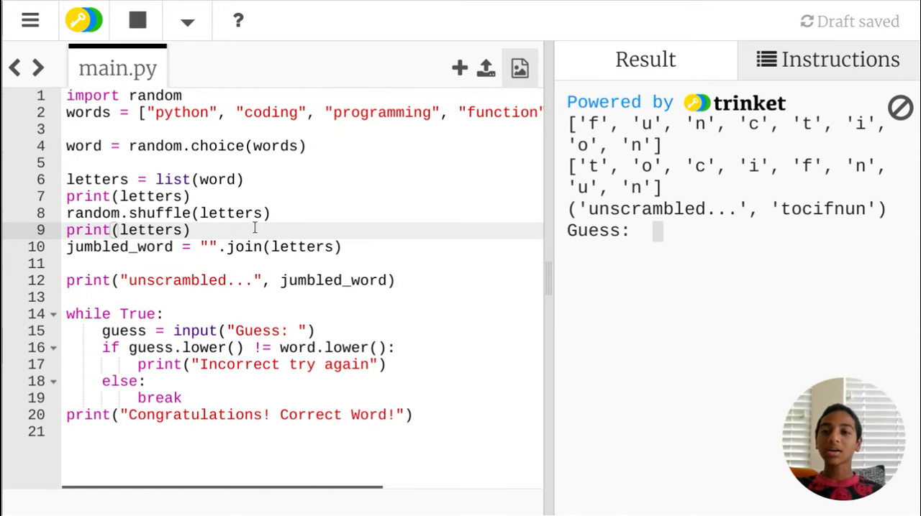
mouse_move(264, 248)
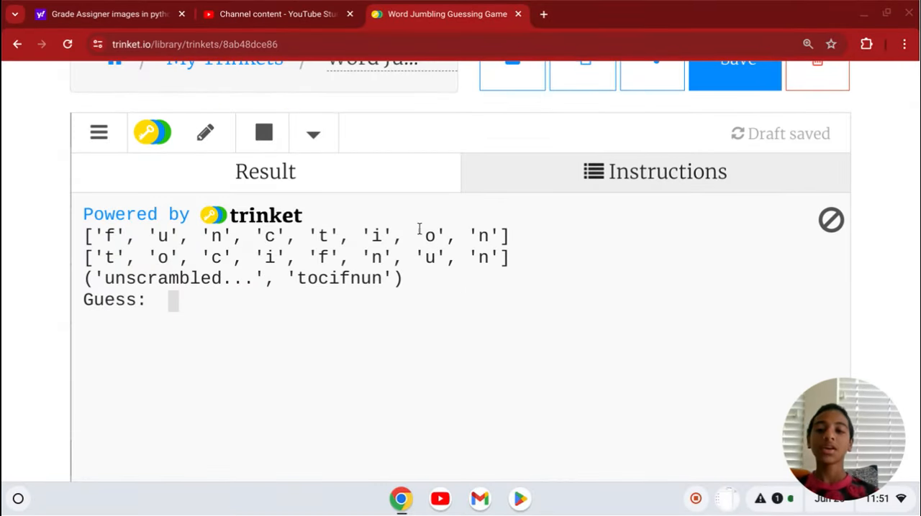
scroll("up", 3)
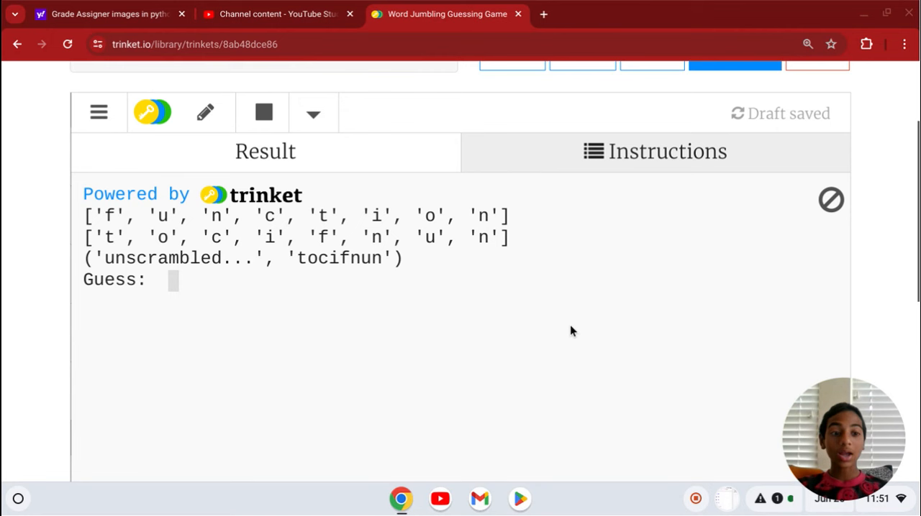
mouse_move(694, 498)
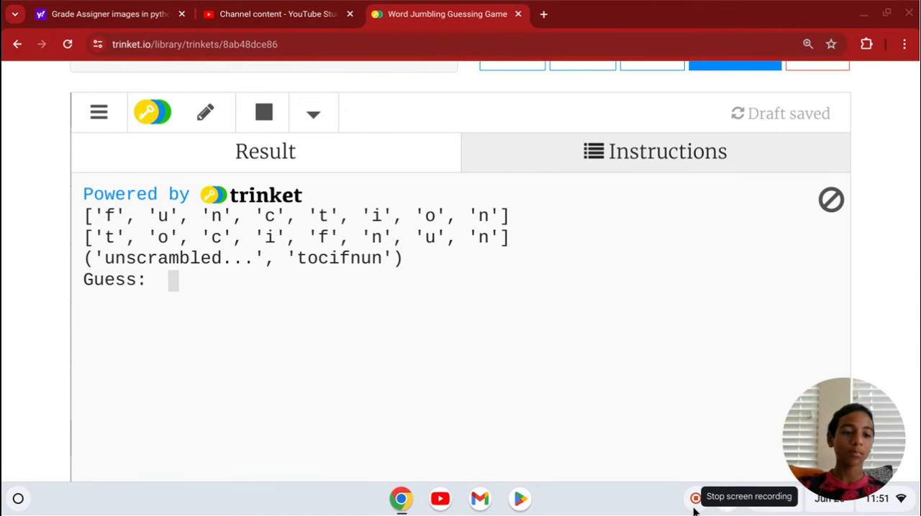